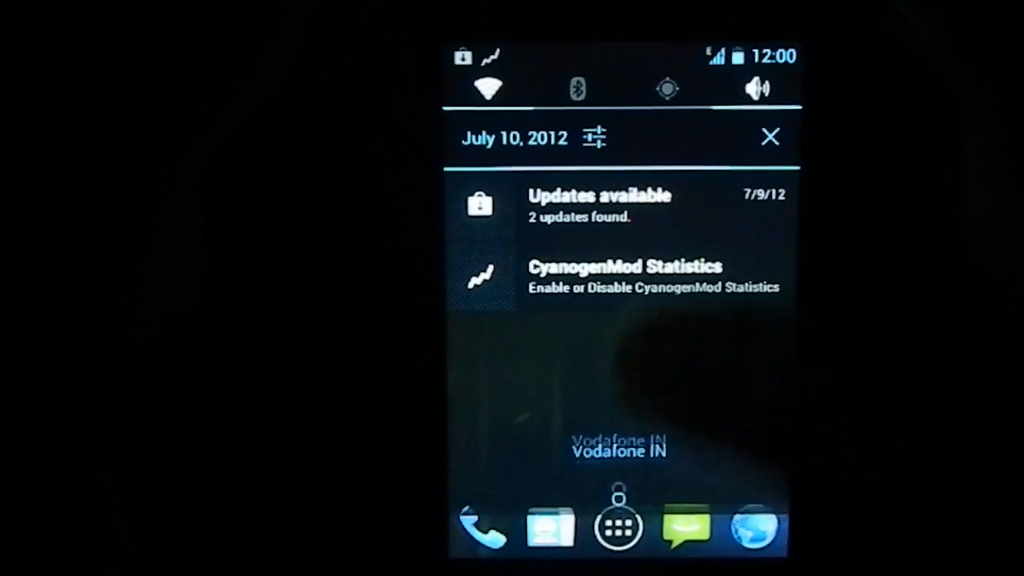
# Dismiss the notification shade listing two updates and the CyanogenMod Statistics notice.
pyautogui.click(769, 136)
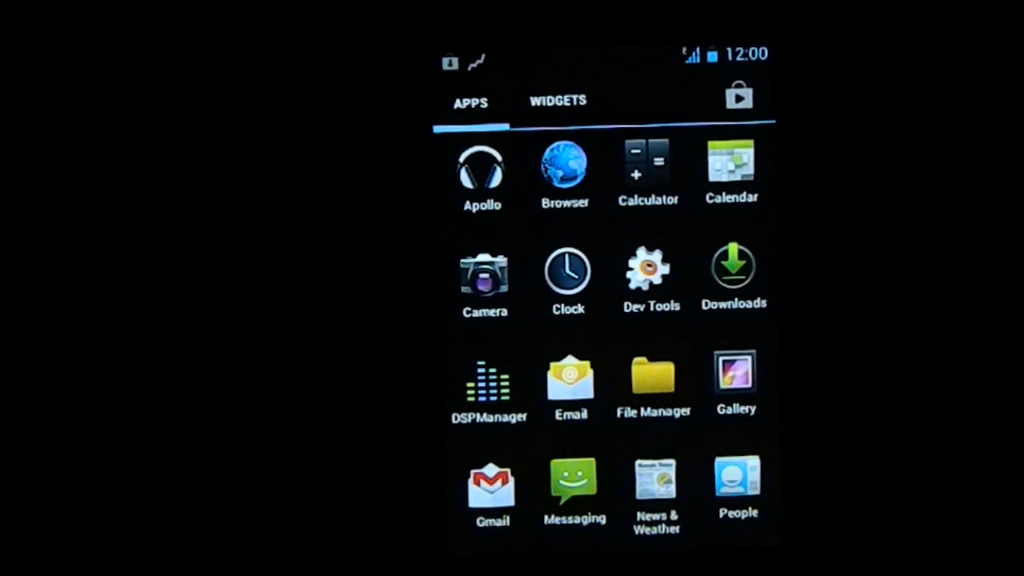
# Browse the widget gallery, including analog clock and Apollo widgets, then return to apps.
pyautogui.click(558, 101)
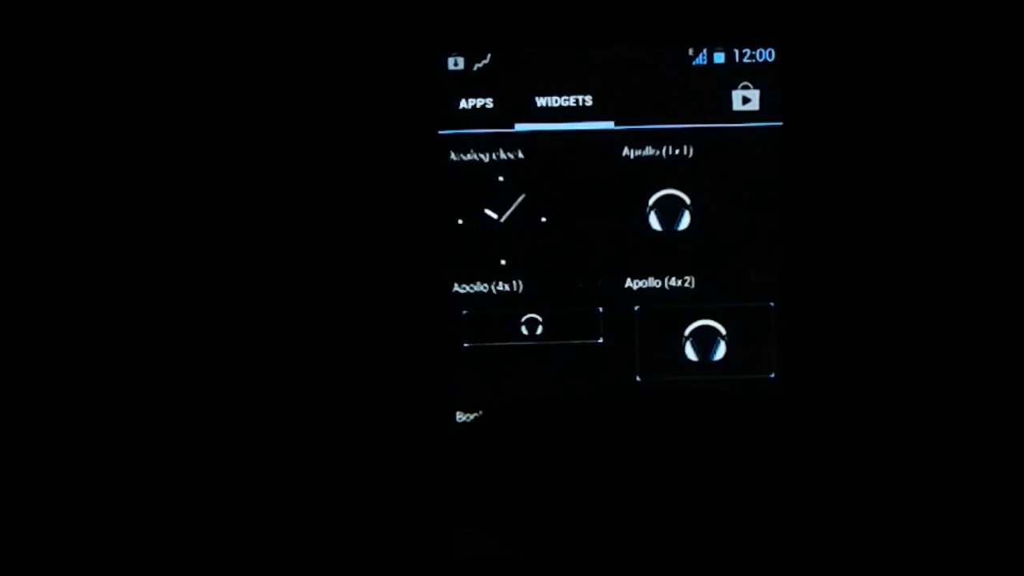
pyautogui.click(474, 102)
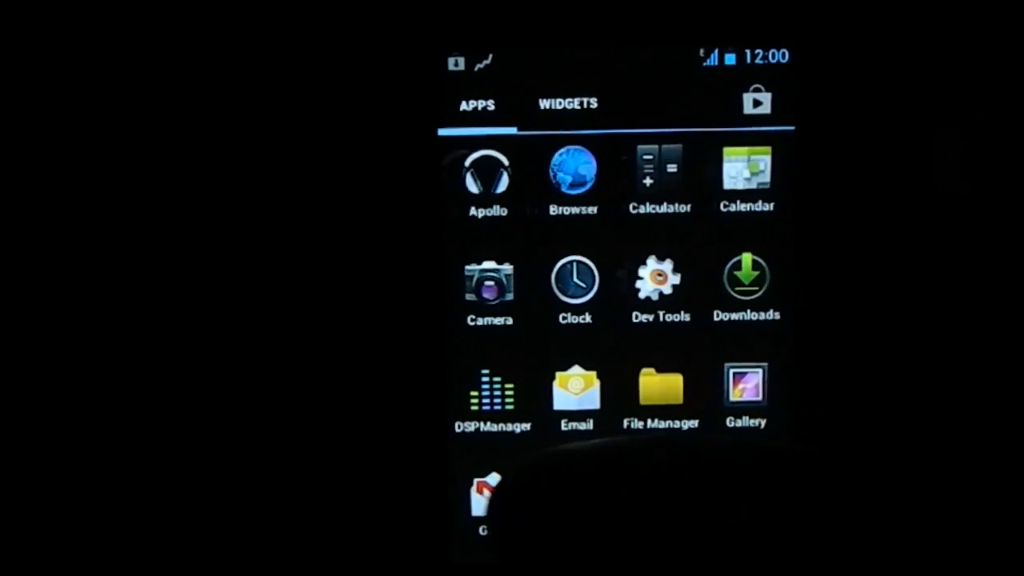
pyautogui.scroll(3)
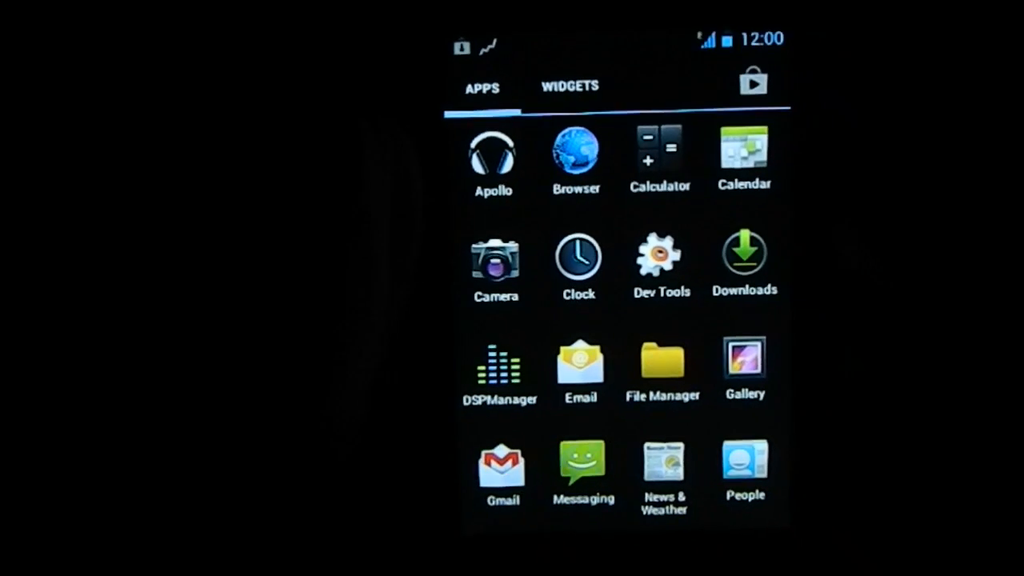
# Place the News & Weather widget, configured as combined News and Weather, on the home screen.
pyautogui.click(570, 86)
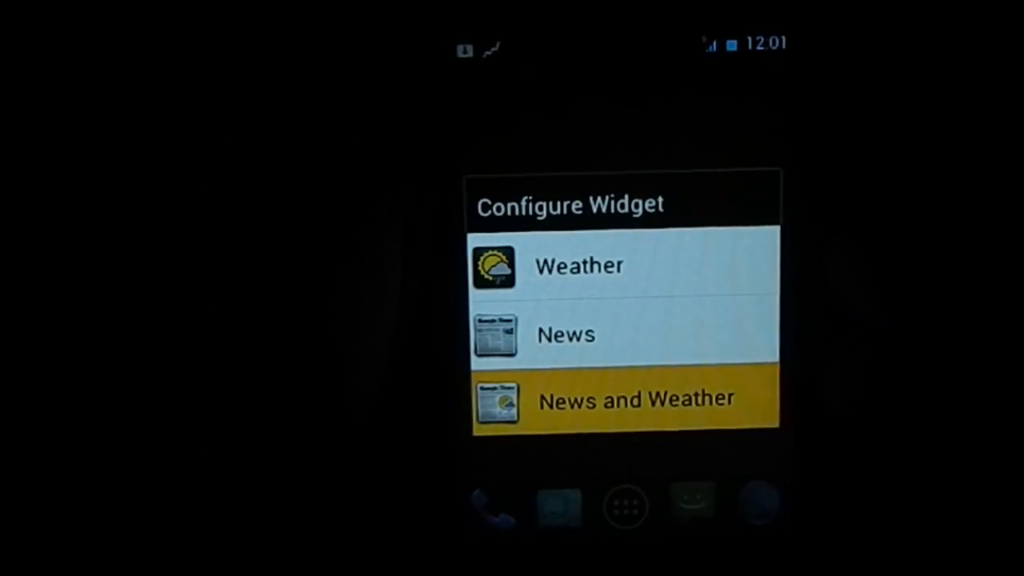
pyautogui.click(624, 398)
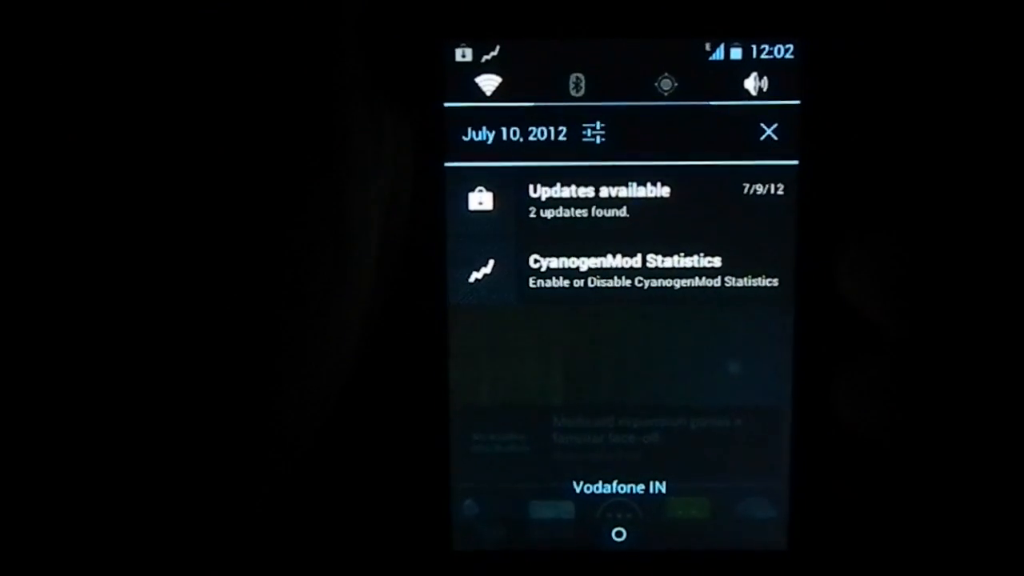
# Close the notifications, return to the app list, and launch Settings.
pyautogui.click(768, 132)
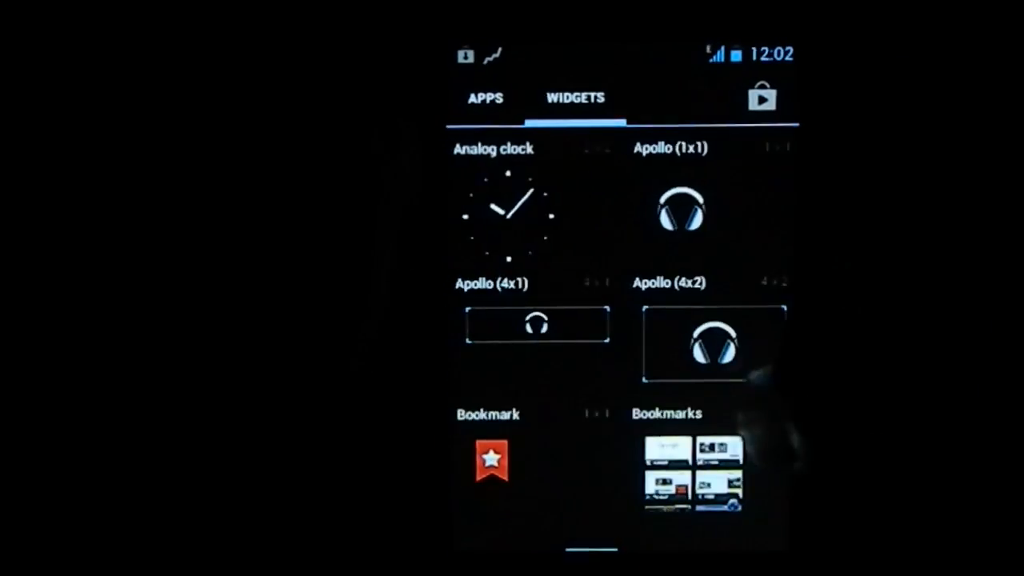
pyautogui.click(486, 96)
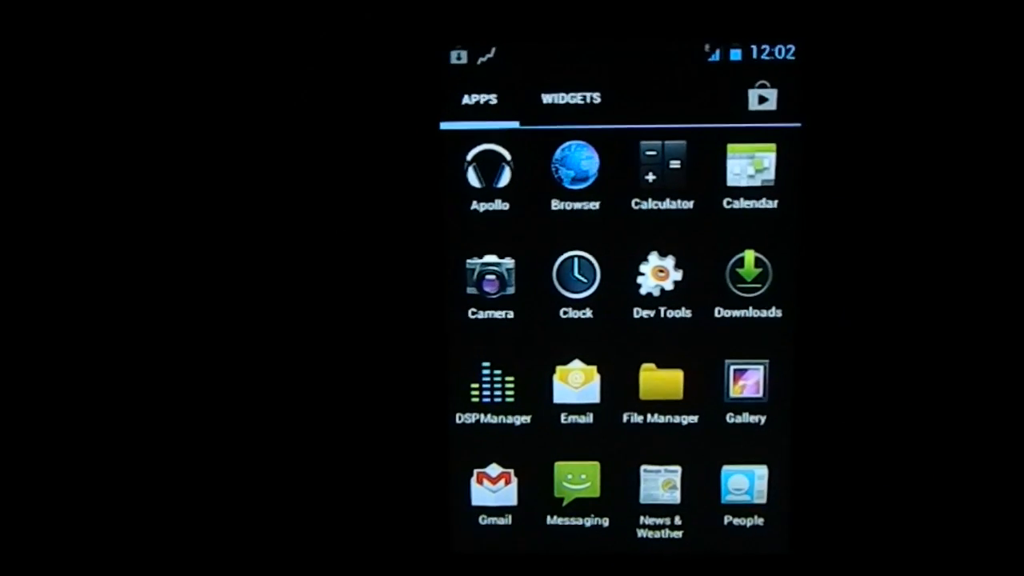
pyautogui.click(489, 276)
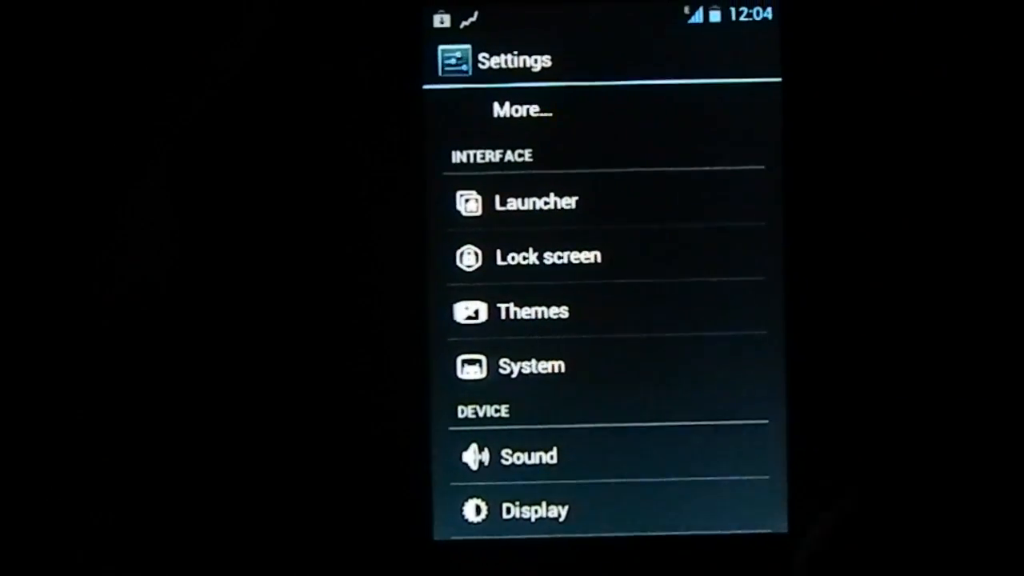
# Scroll through the Lock screen options, then return home to the news widget.
pyautogui.click(548, 256)
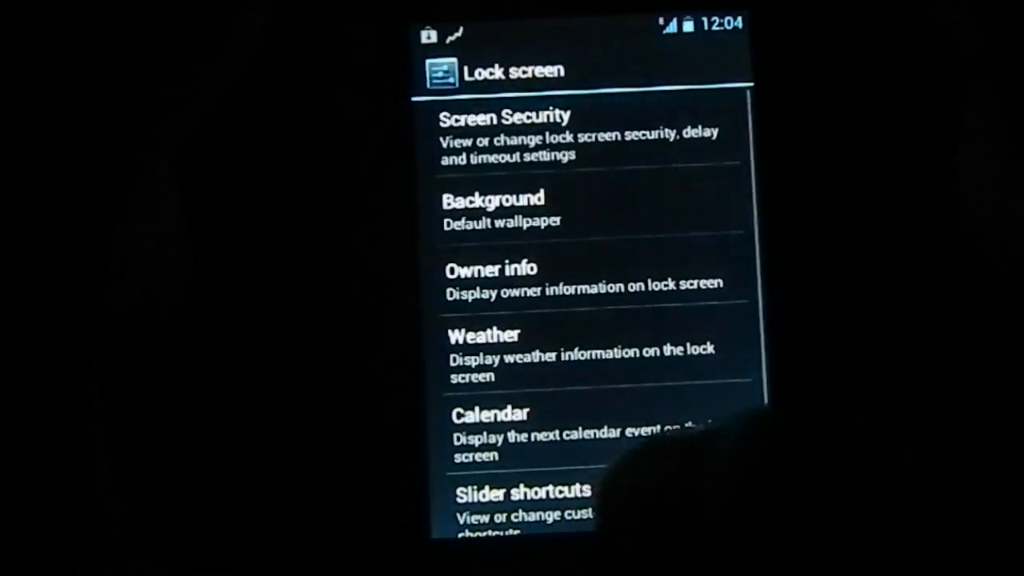
pyautogui.scroll(3)
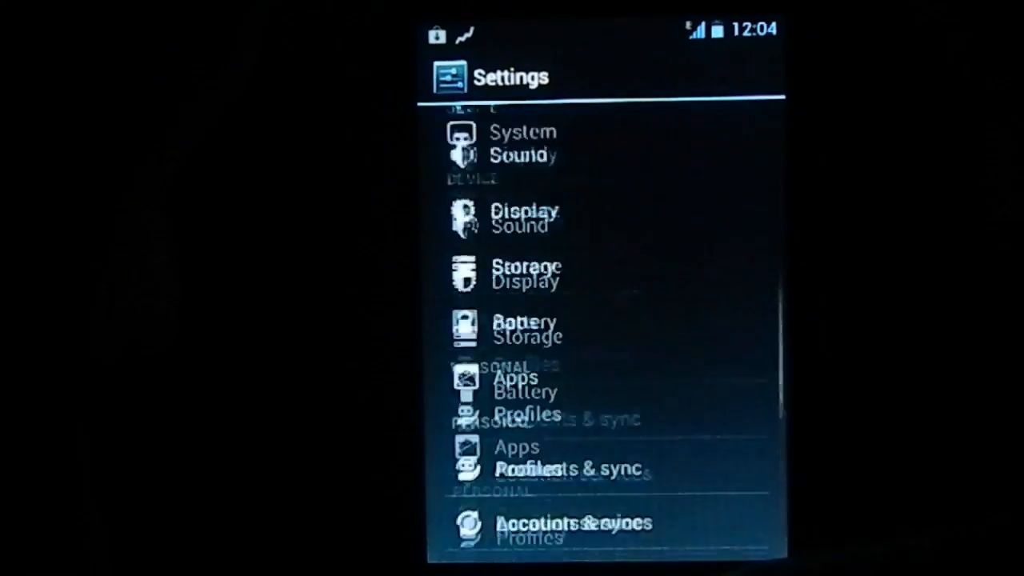
pyautogui.scroll(-3)
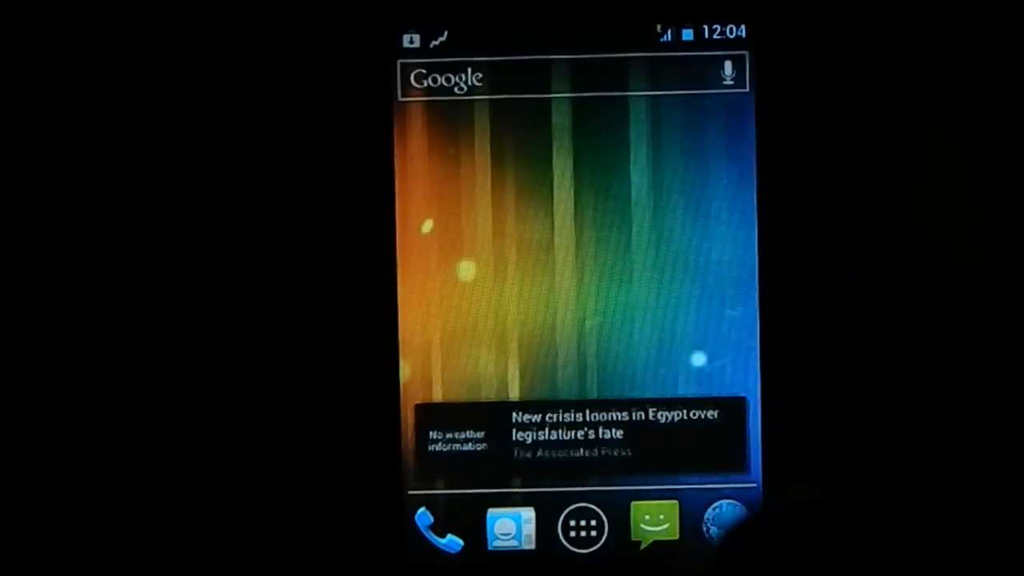
# Launch Apollo from the app drawer.
pyautogui.click(582, 526)
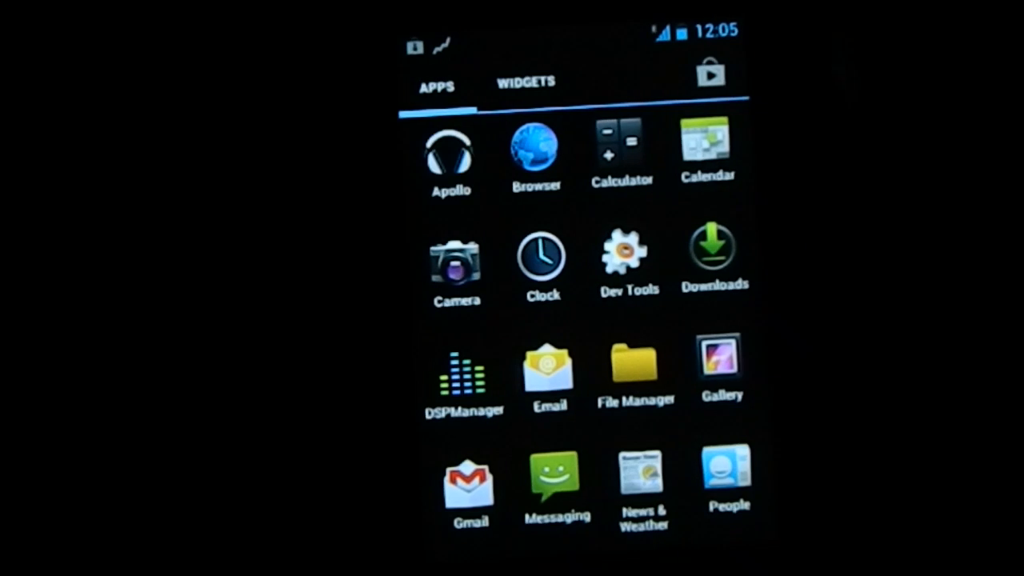
pyautogui.click(450, 152)
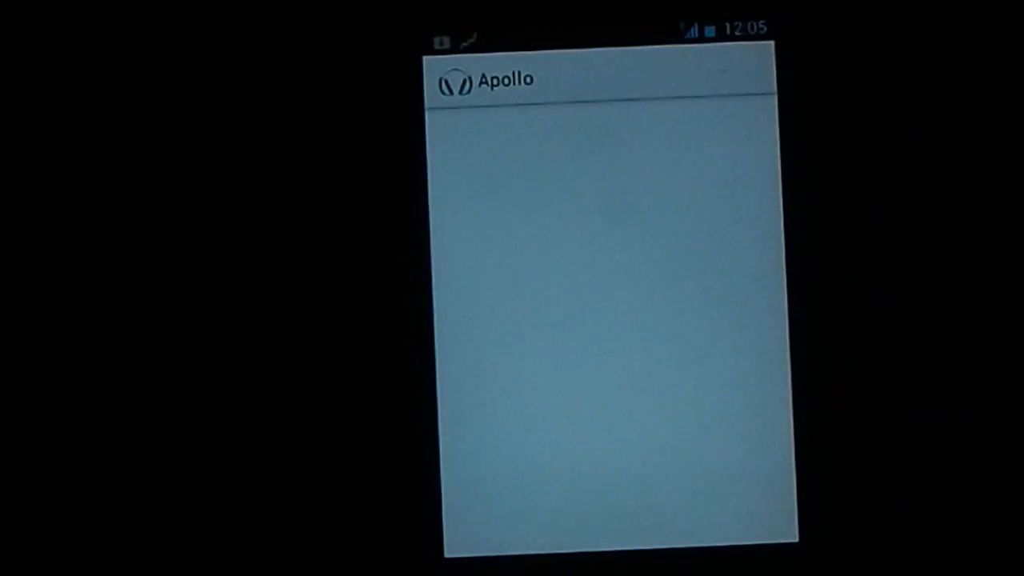